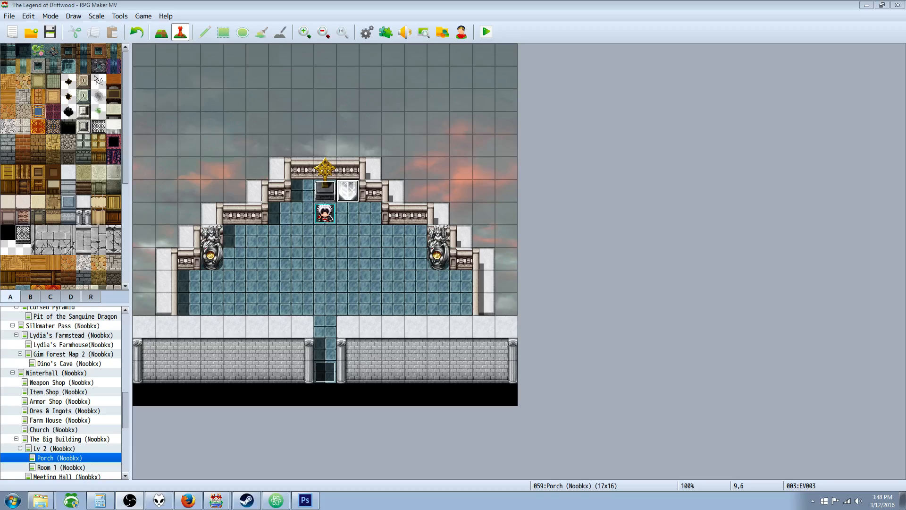
{"action": "mouse_move", "coordinate": [453, 11]}
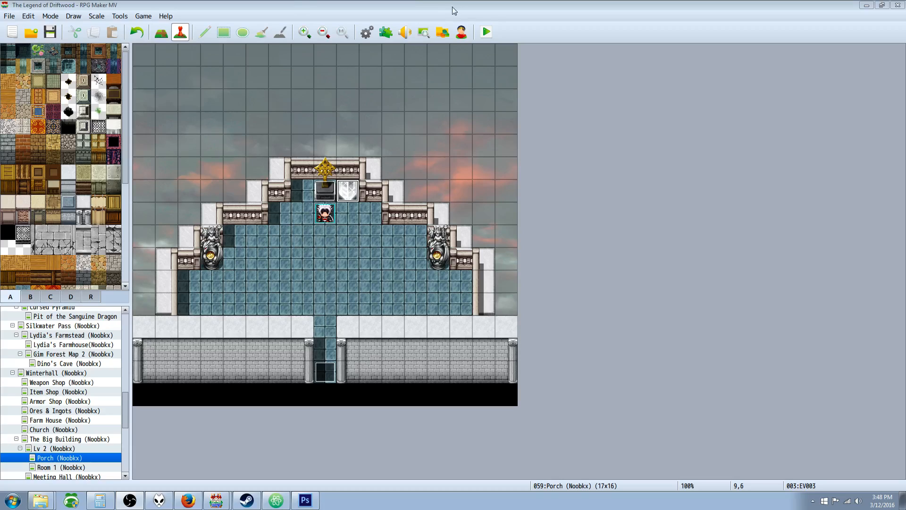
Start a playtest so The Legend of Driftwood title screen appears.
{"action": "left_click", "coordinate": [484, 31]}
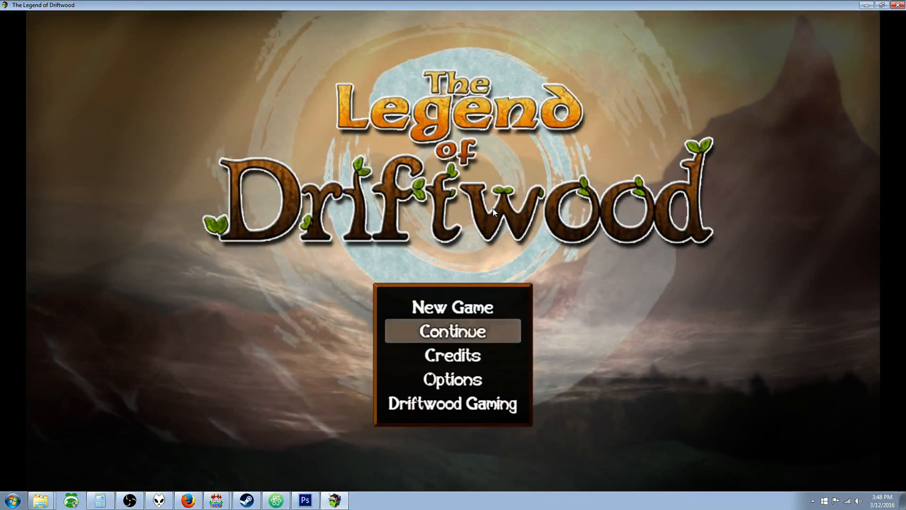
Continue the save, let the crystal blind the hero, check his status in the menu, then use the altar.
{"action": "left_click", "coordinate": [453, 330]}
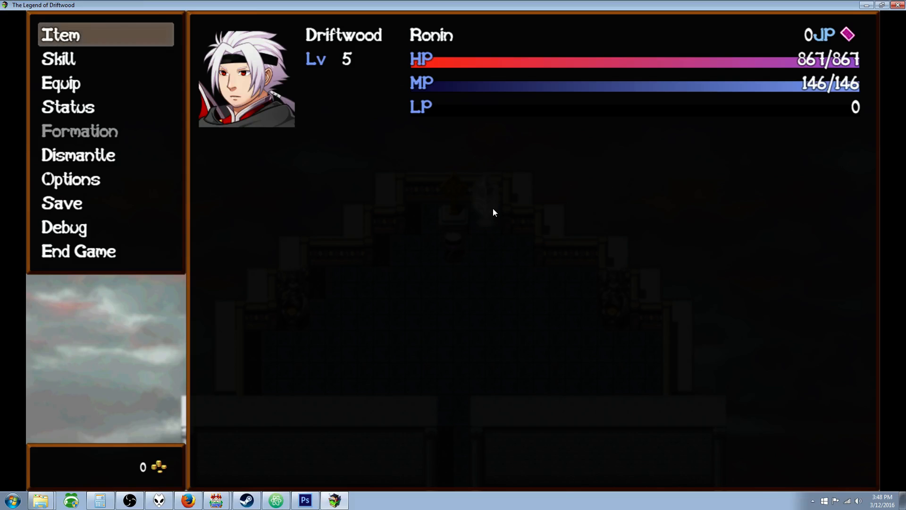
{"action": "key", "text": "escape"}
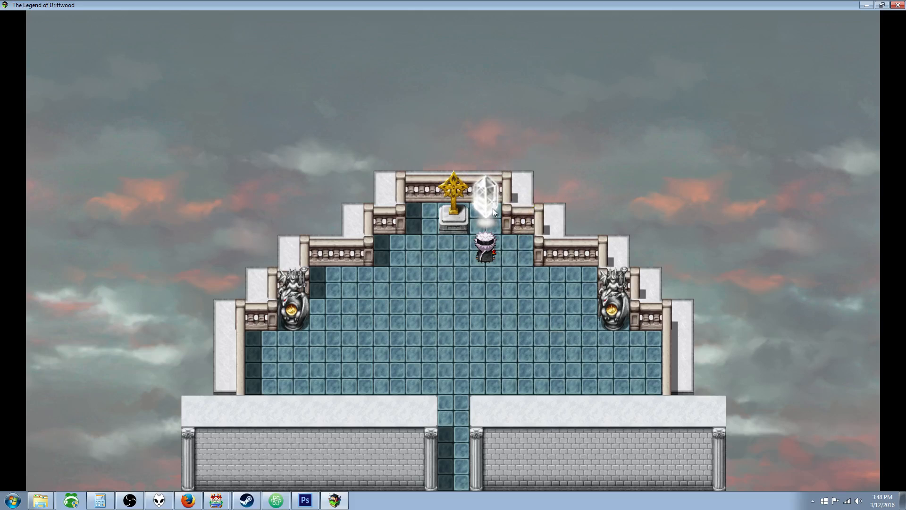
{"action": "key", "text": "escape"}
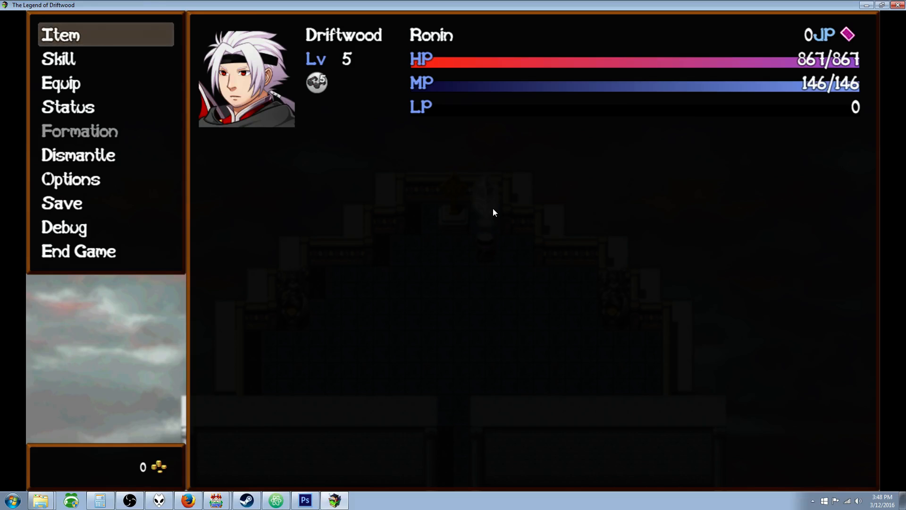
{"action": "key", "text": "escape"}
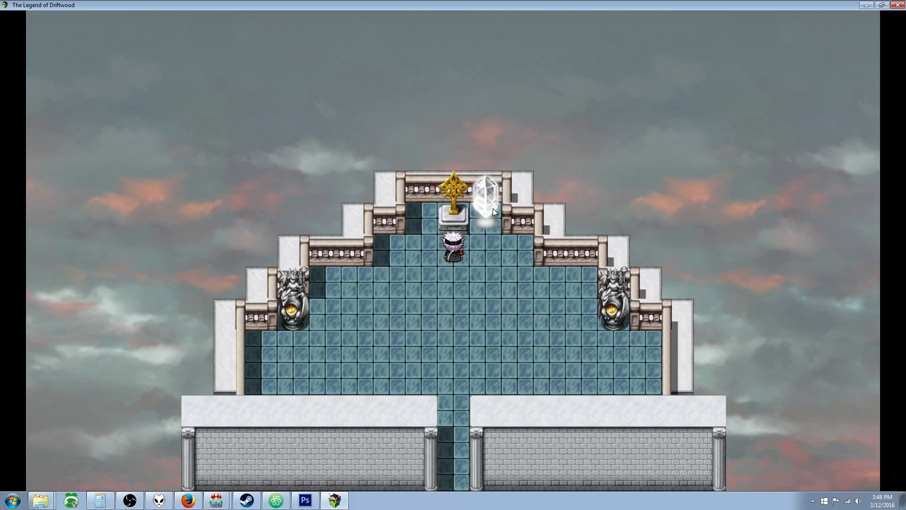
{"action": "key", "text": "Escape"}
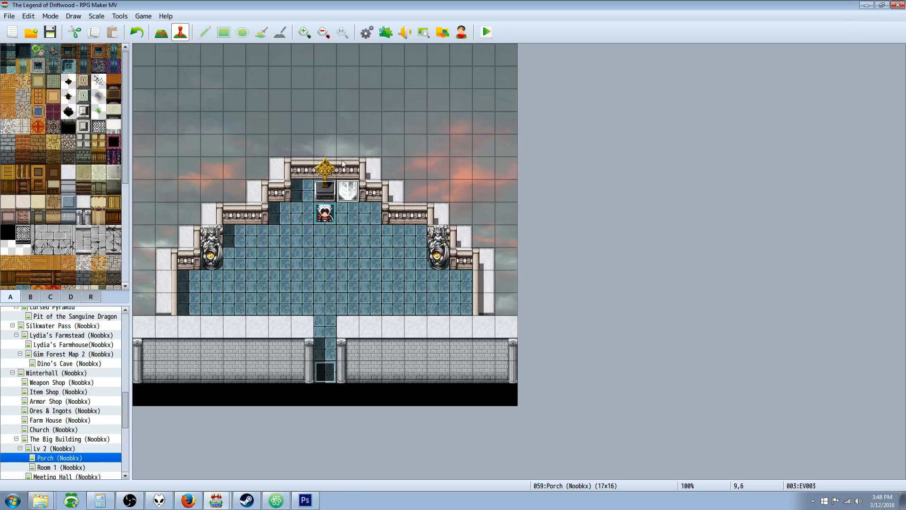
{"action": "mouse_move", "coordinate": [321, 169]}
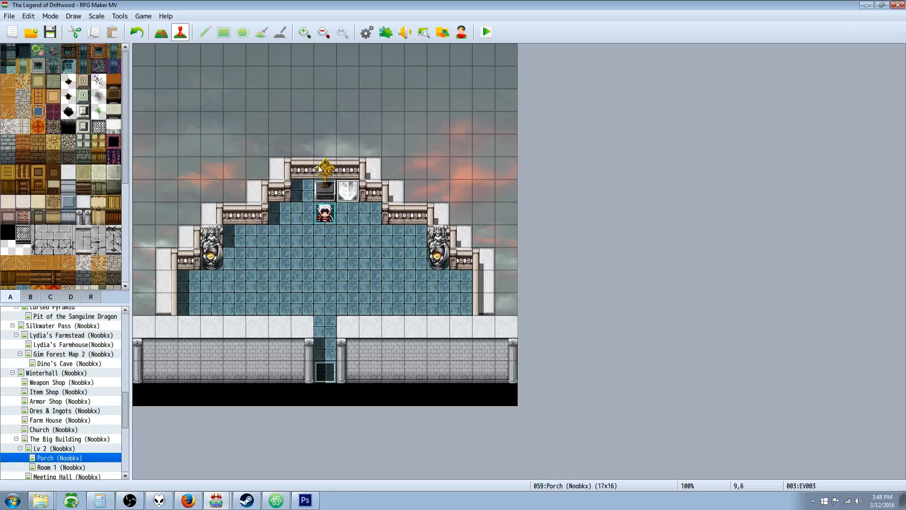
{"action": "mouse_move", "coordinate": [324, 192]}
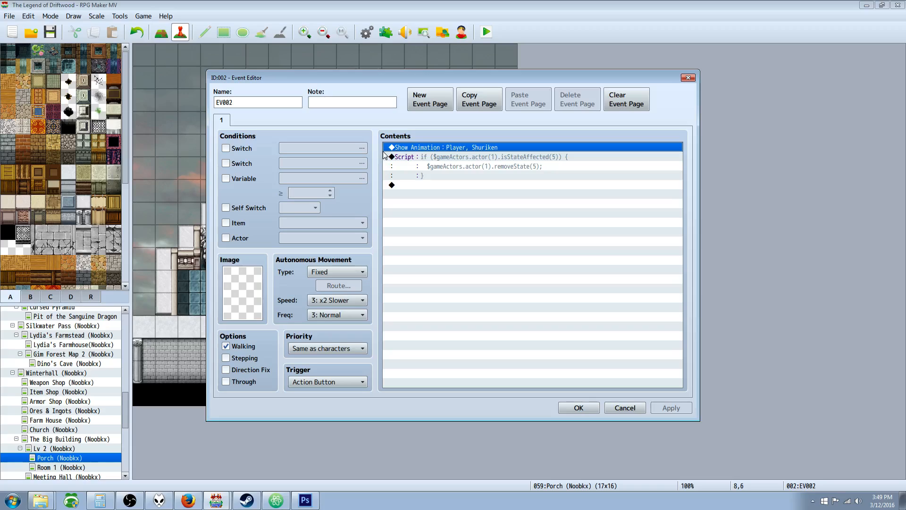
{"action": "mouse_move", "coordinate": [412, 158]}
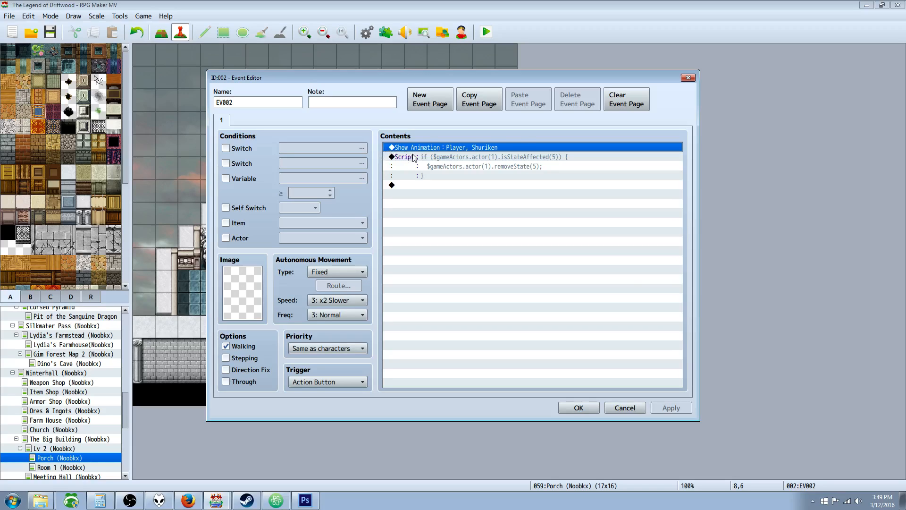
Read the altar's isStateAffected/removeState script, then close the event back to the Porch map.
{"action": "double_click", "coordinate": [468, 157]}
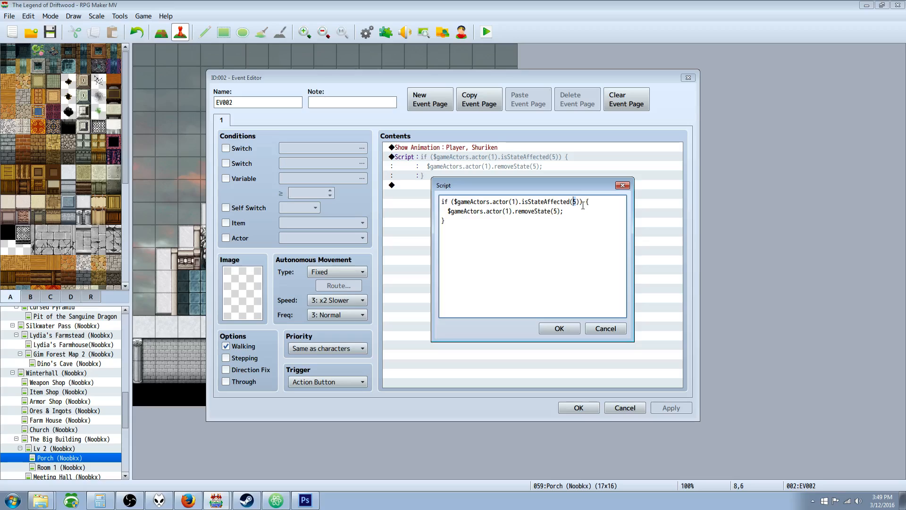
{"action": "mouse_move", "coordinate": [581, 204]}
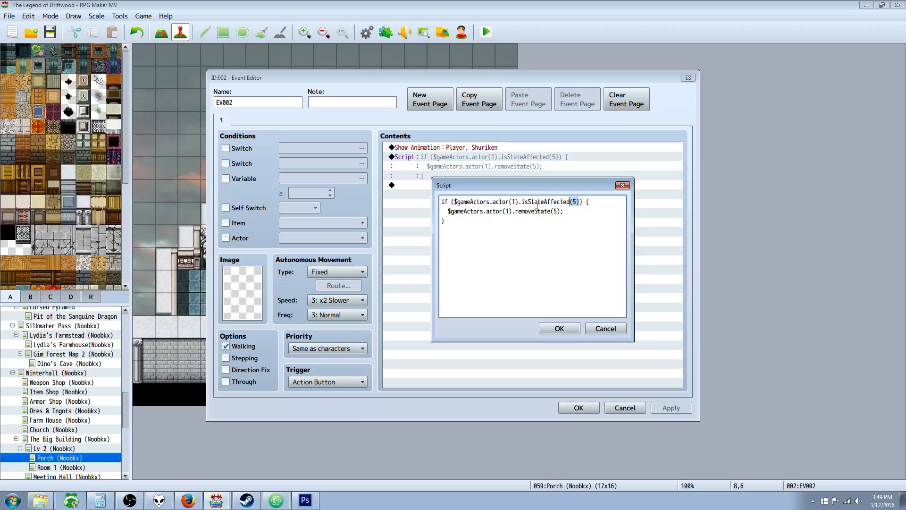
{"action": "left_click", "coordinate": [577, 407]}
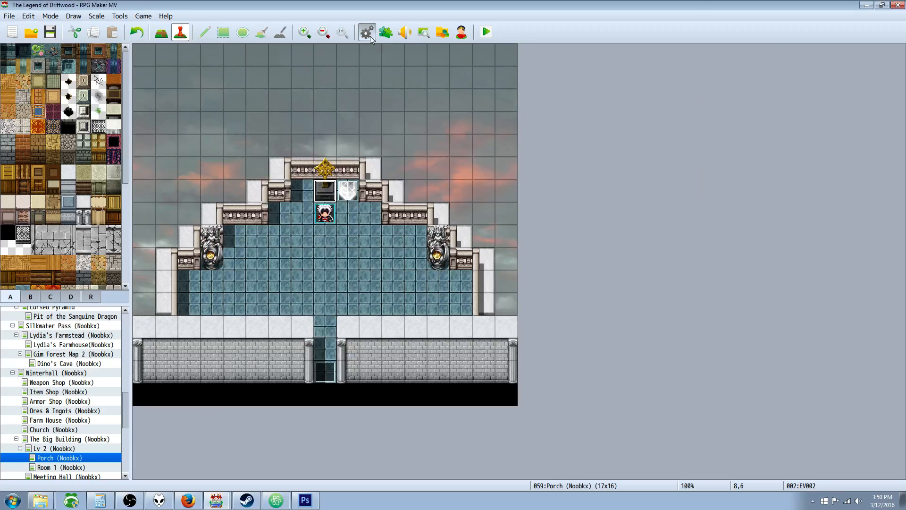
Look up the game's States list in the Database.
{"action": "left_click", "coordinate": [366, 32]}
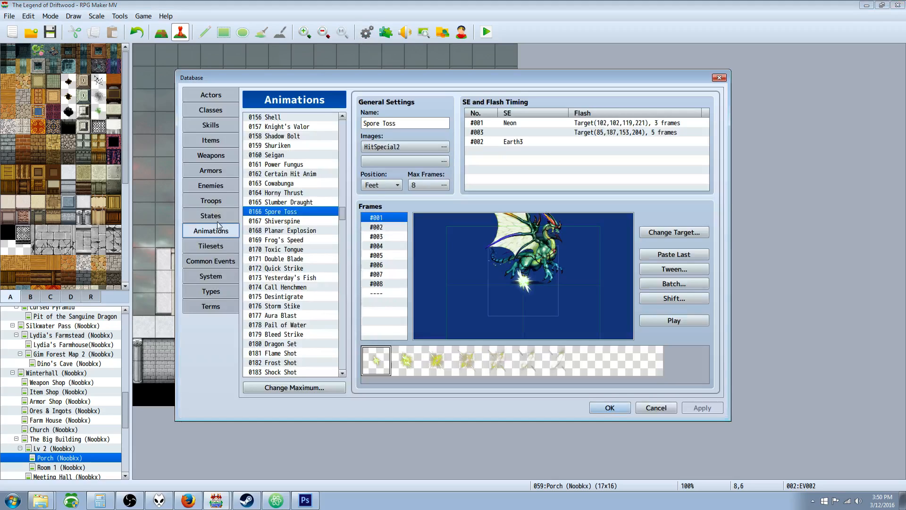
{"action": "left_click", "coordinate": [210, 215]}
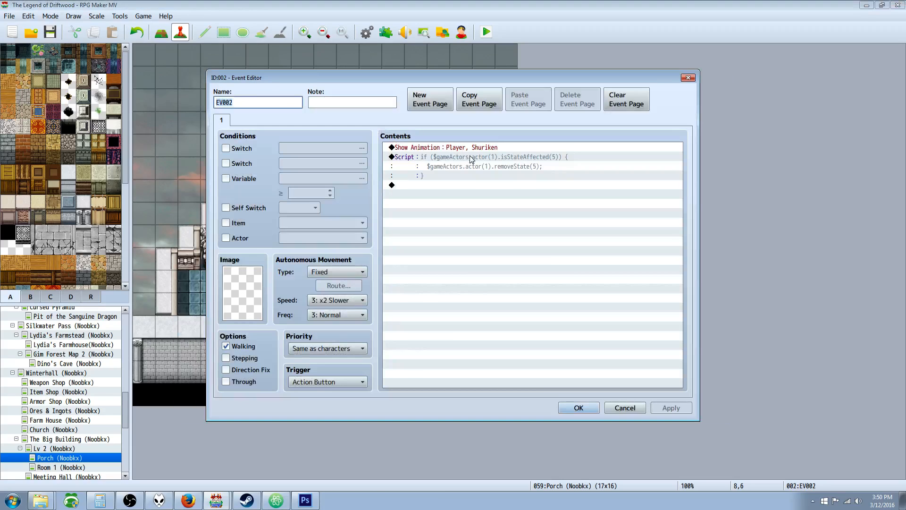
Reopen the altar's script, highlight its removeState line, and close it.
{"action": "double_click", "coordinate": [476, 156]}
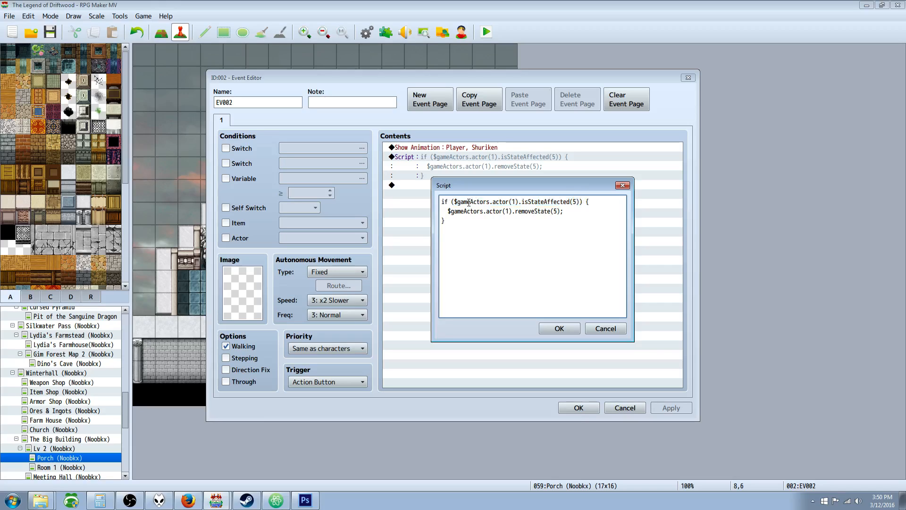
{"action": "mouse_move", "coordinate": [453, 211]}
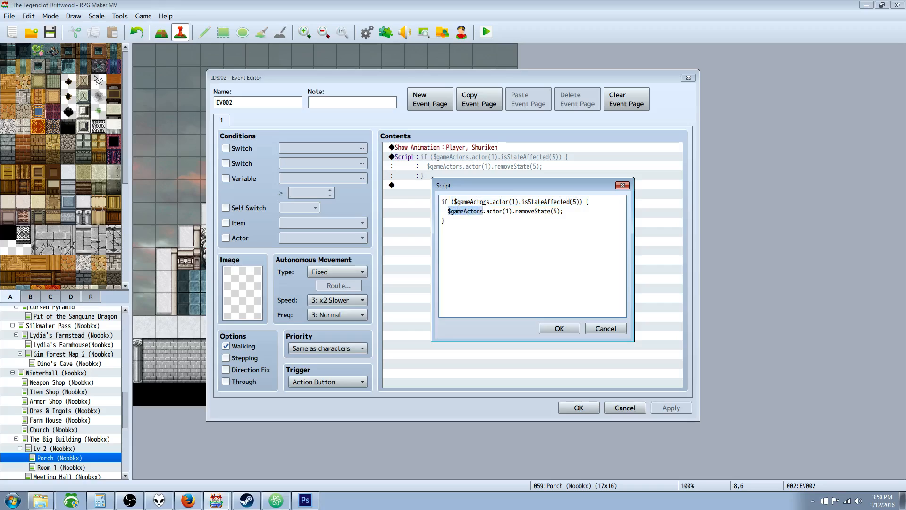
{"action": "left_click", "coordinate": [562, 210]}
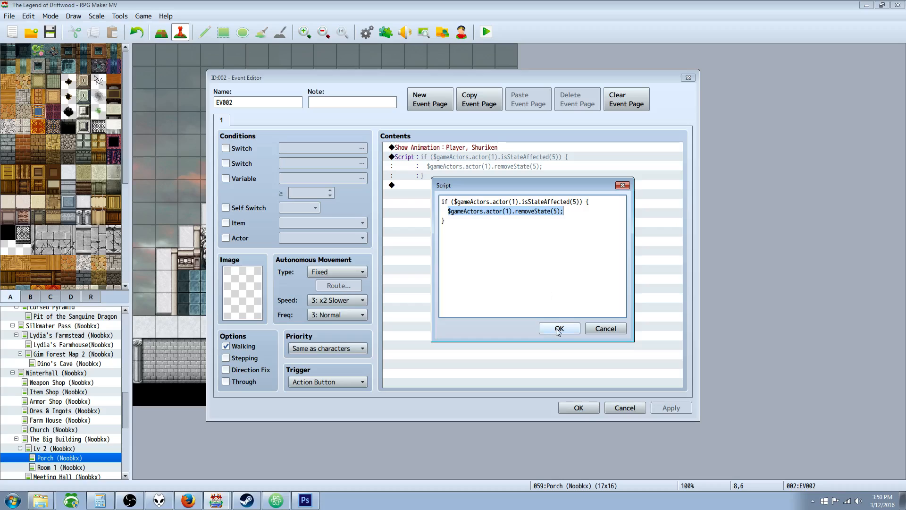
{"action": "left_click", "coordinate": [559, 329]}
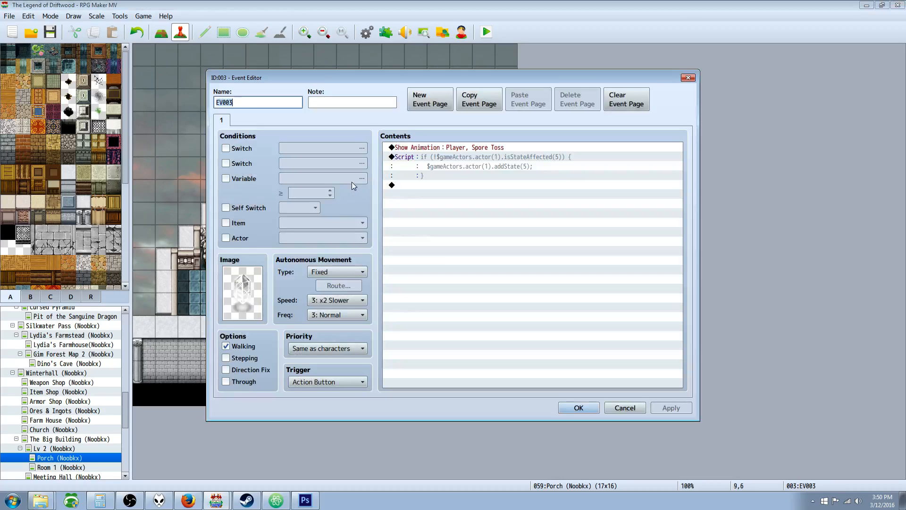
Inspect the crystal's addState(5) script, marking the actor number and the negated isStateAffected check.
{"action": "double_click", "coordinate": [479, 157]}
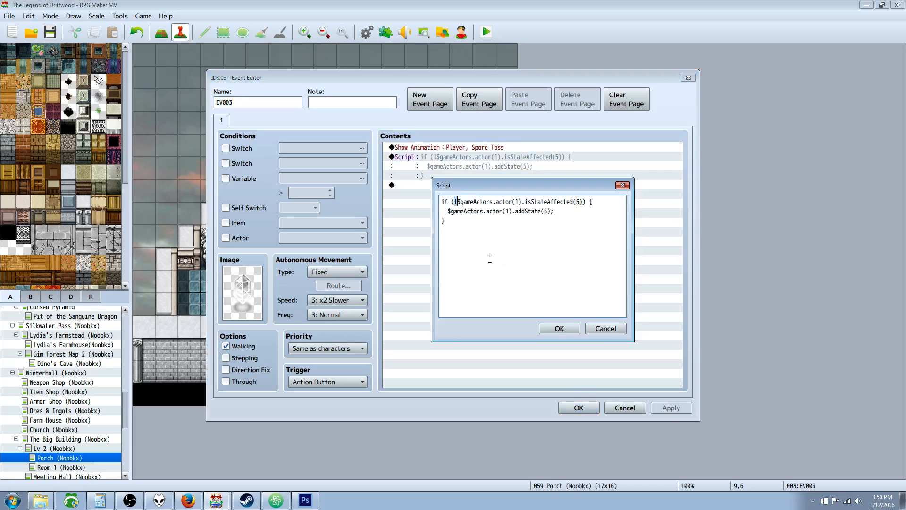
{"action": "mouse_move", "coordinate": [497, 235]}
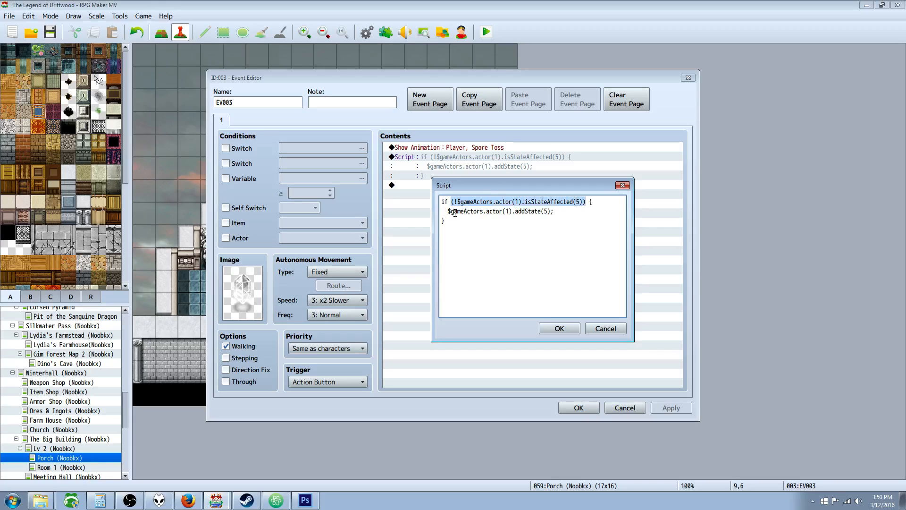
{"action": "left_click", "coordinate": [505, 211]}
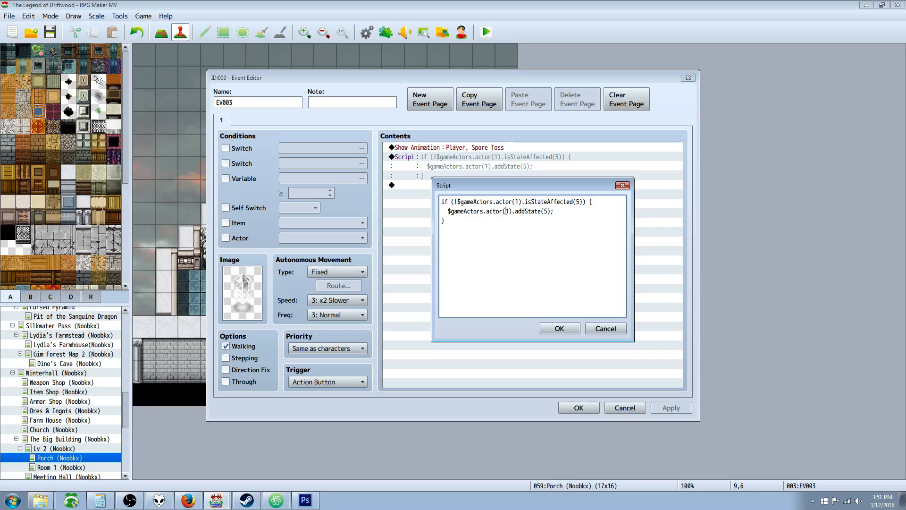
{"action": "mouse_move", "coordinate": [526, 211]}
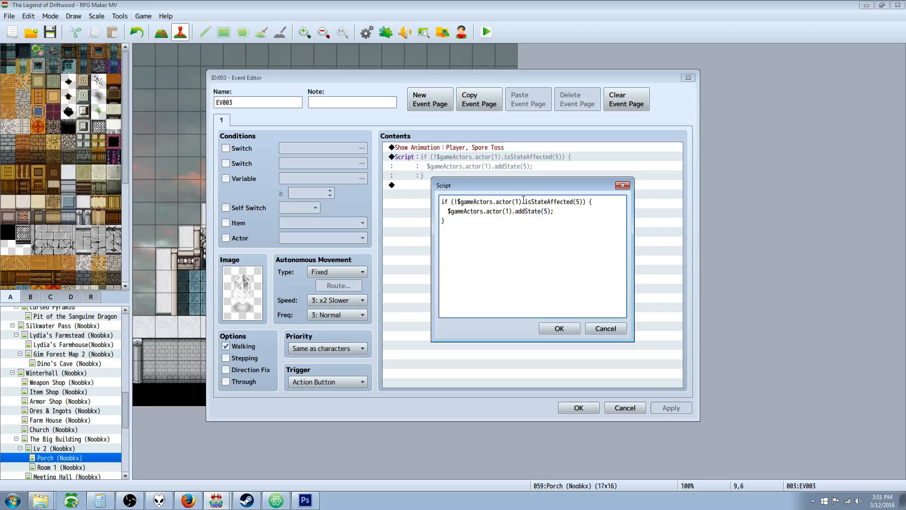
{"action": "double_click", "coordinate": [551, 201]}
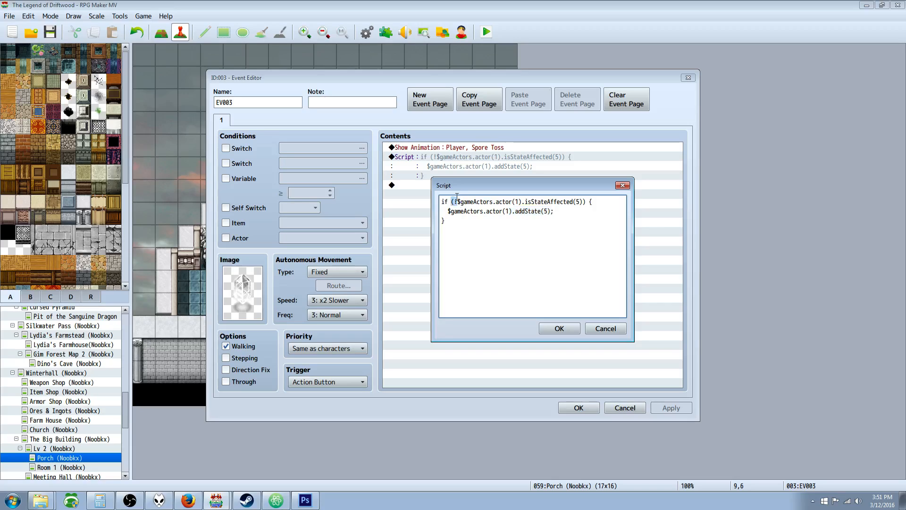
{"action": "mouse_move", "coordinate": [456, 201]}
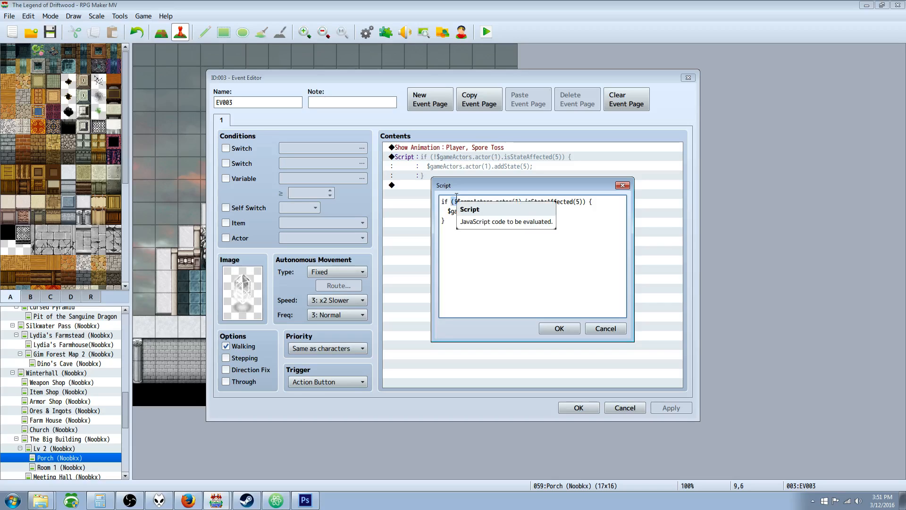